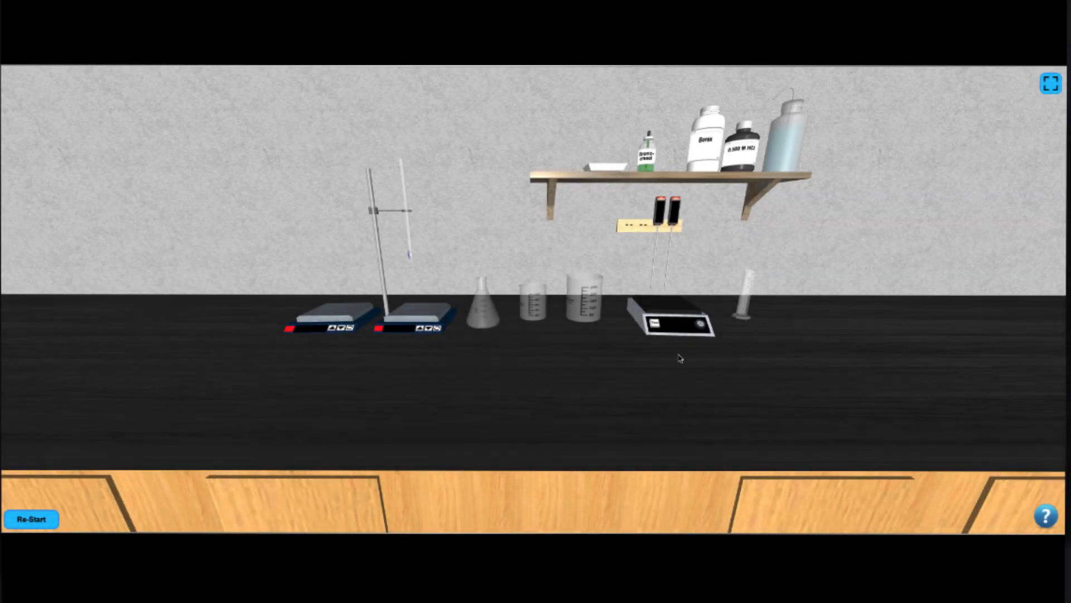
# - Bring up the burette's close-up scale on the ring stand to read its volume near zero
pyautogui.click(737, 144)
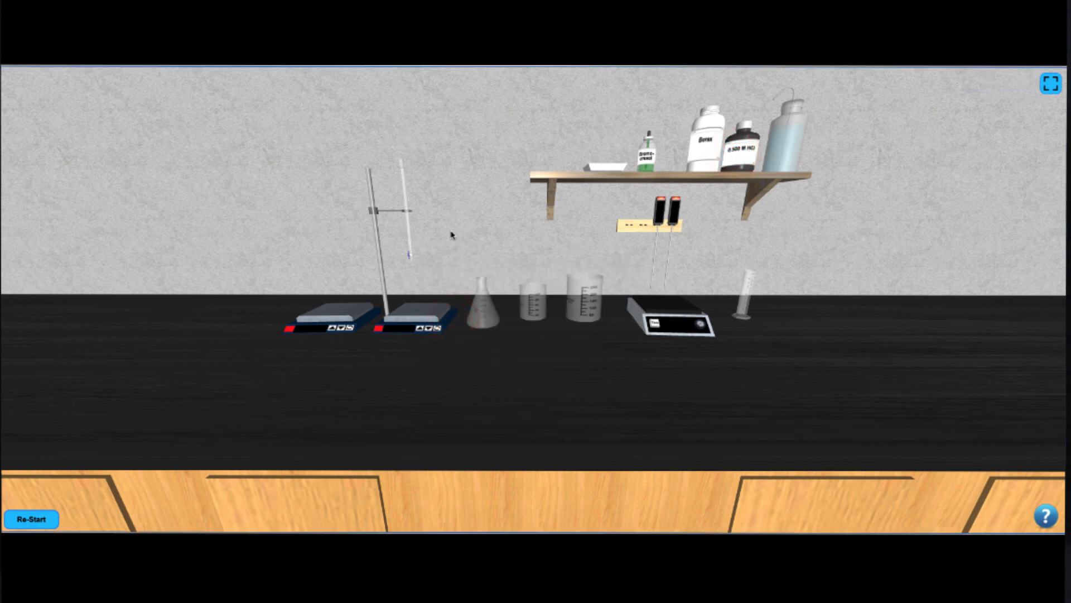
pyautogui.click(403, 172)
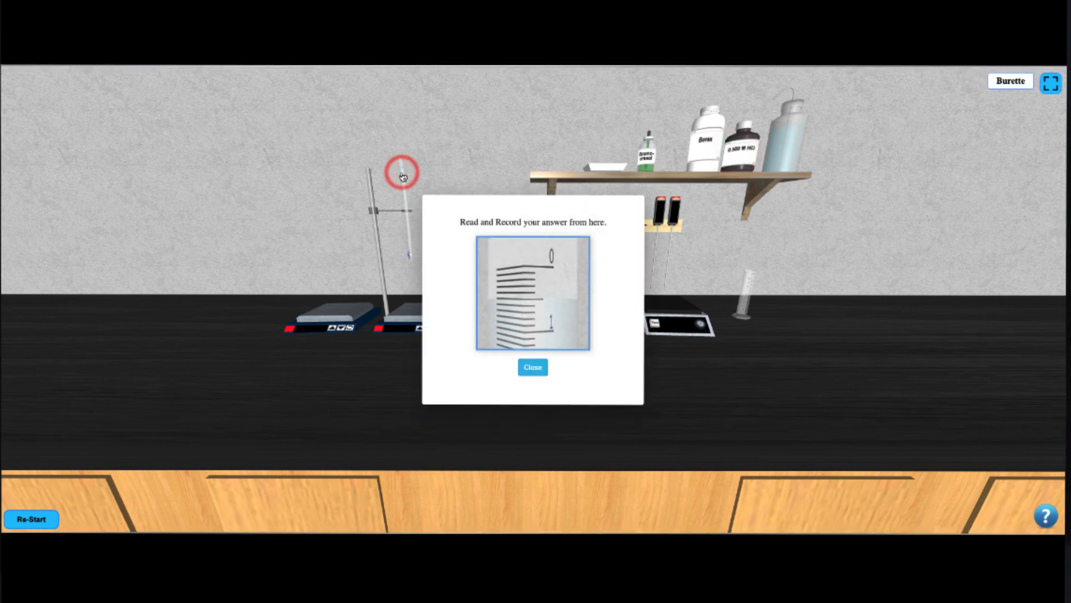
# - Zero the balance and place a weighing boat on it
pyautogui.click(531, 367)
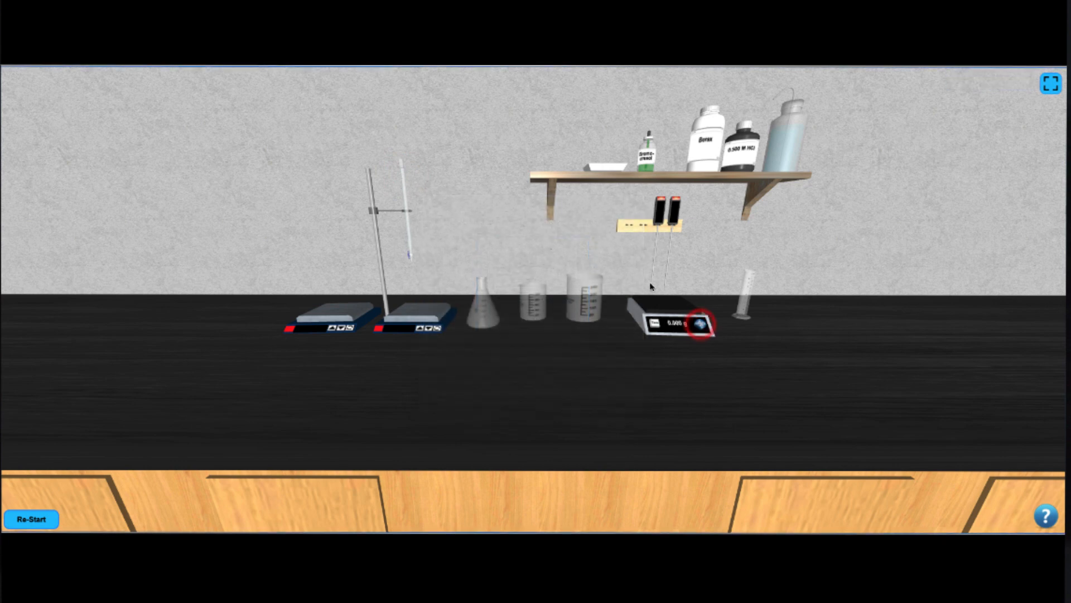
pyautogui.click(609, 165)
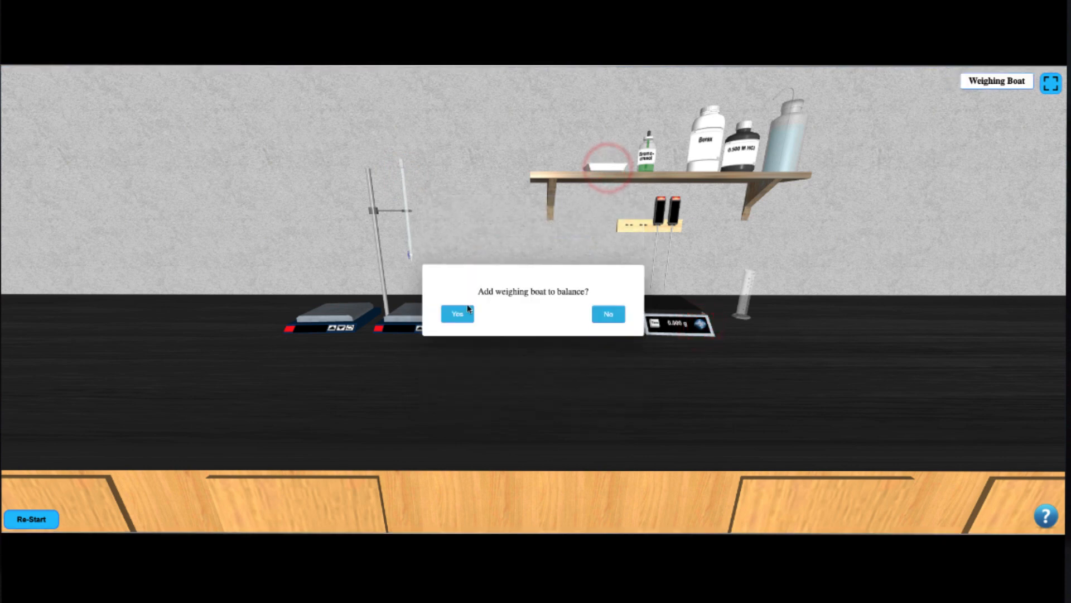
pyautogui.click(458, 313)
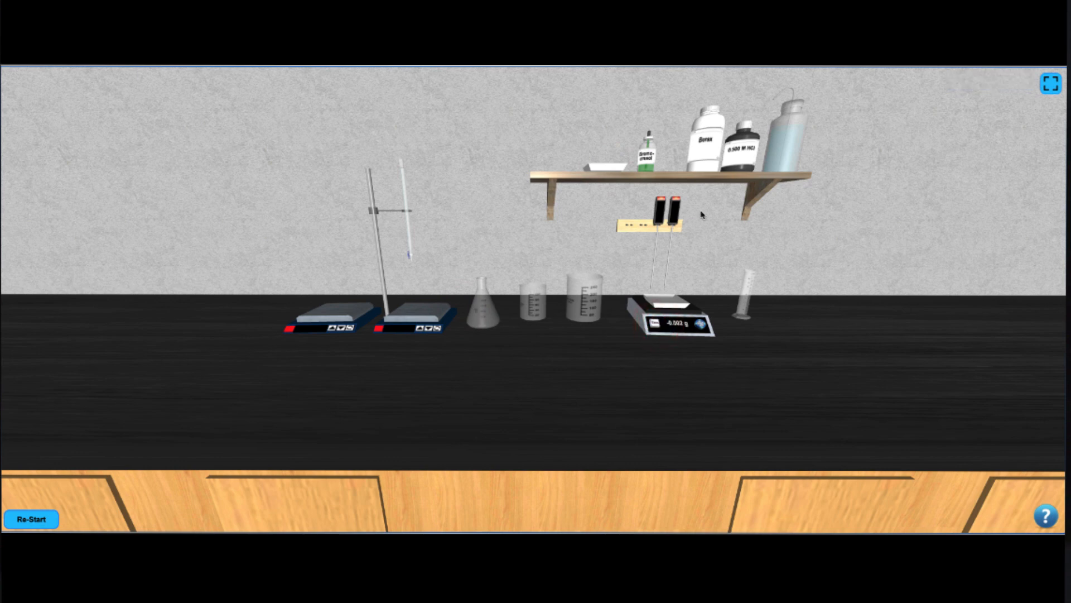
# - Weigh 0.501 g of borax into the boat and transfer it to the 250 mL beaker
pyautogui.click(701, 140)
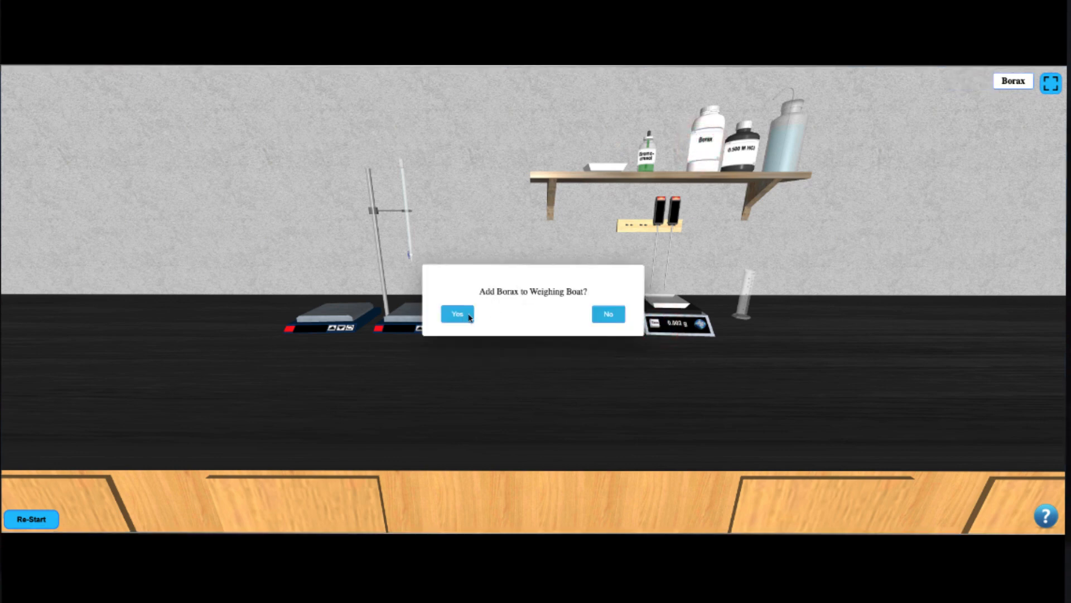
pyautogui.click(457, 313)
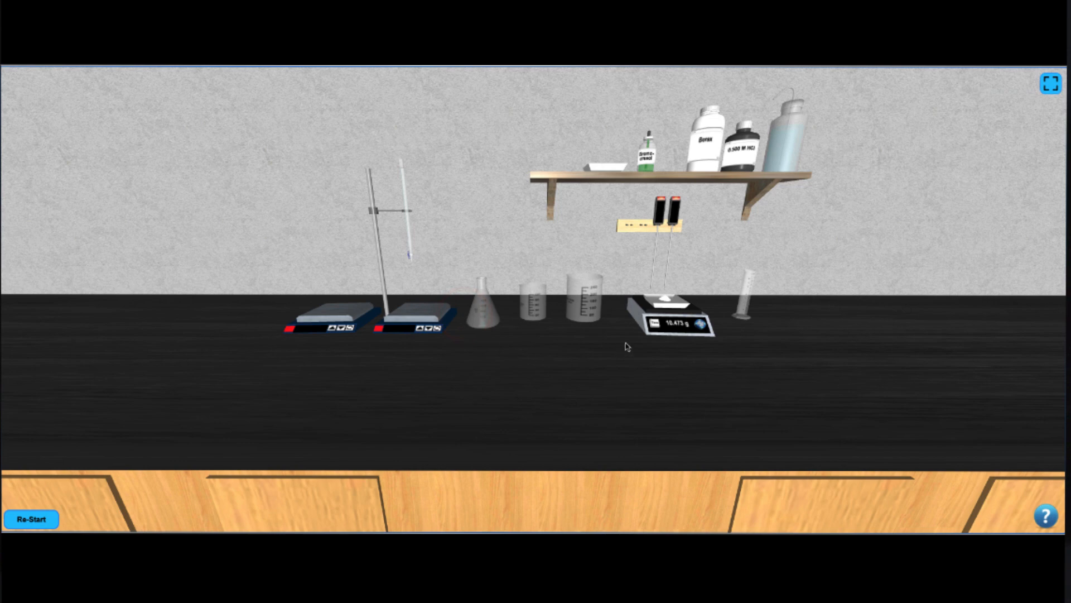
pyautogui.click(666, 297)
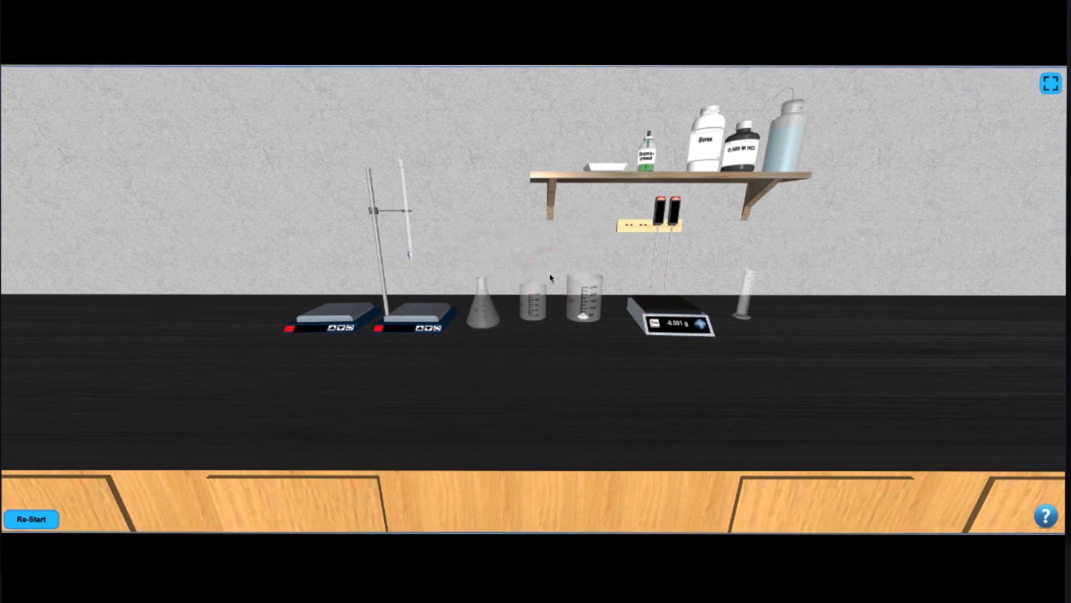
pyautogui.click(785, 129)
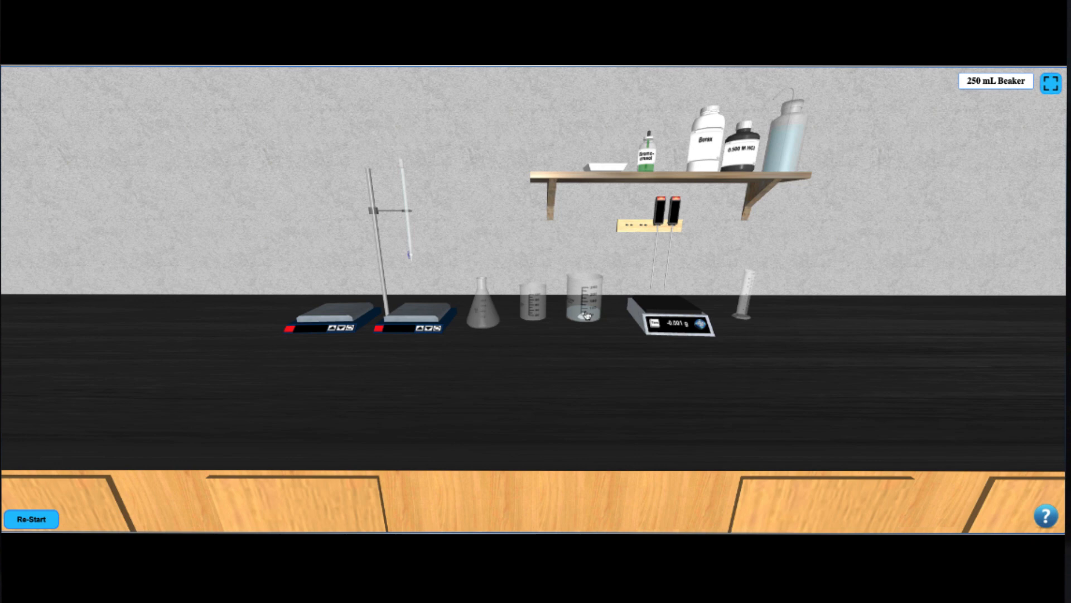
# - Set the 250 mL beaker on a hot plate and fill the 100 mL beaker with deionized water for heating
pyautogui.moveTo(584, 300); pyautogui.dragTo(409, 293)
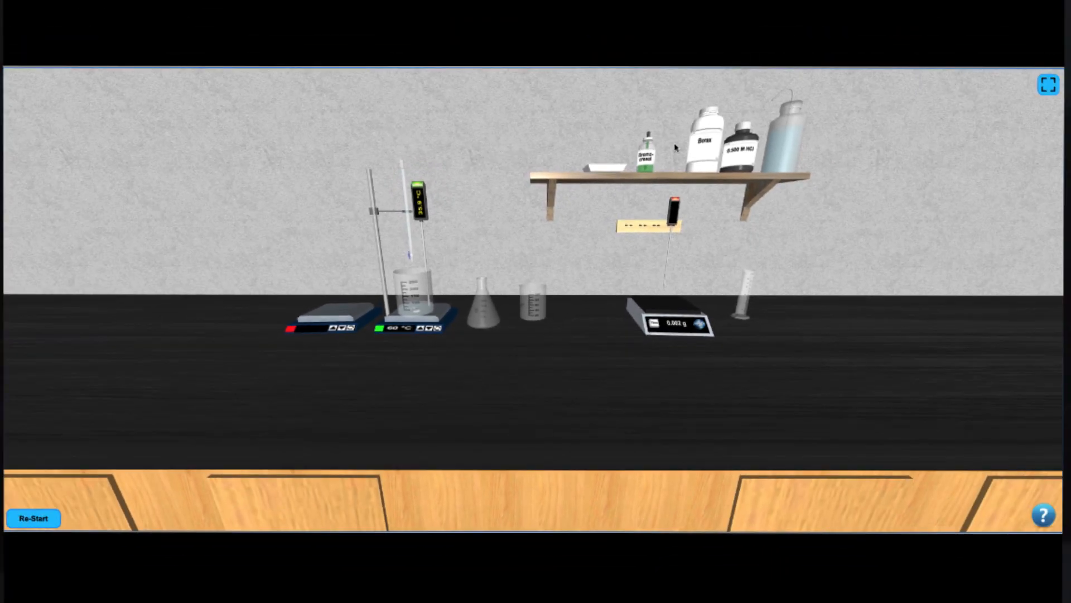
pyautogui.click(787, 129)
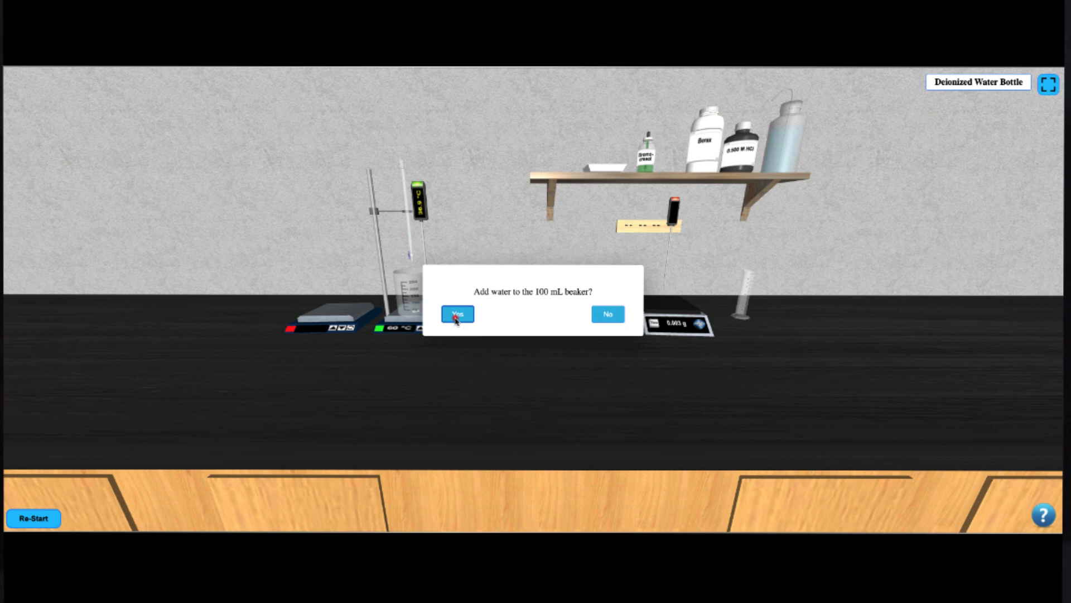
pyautogui.click(458, 313)
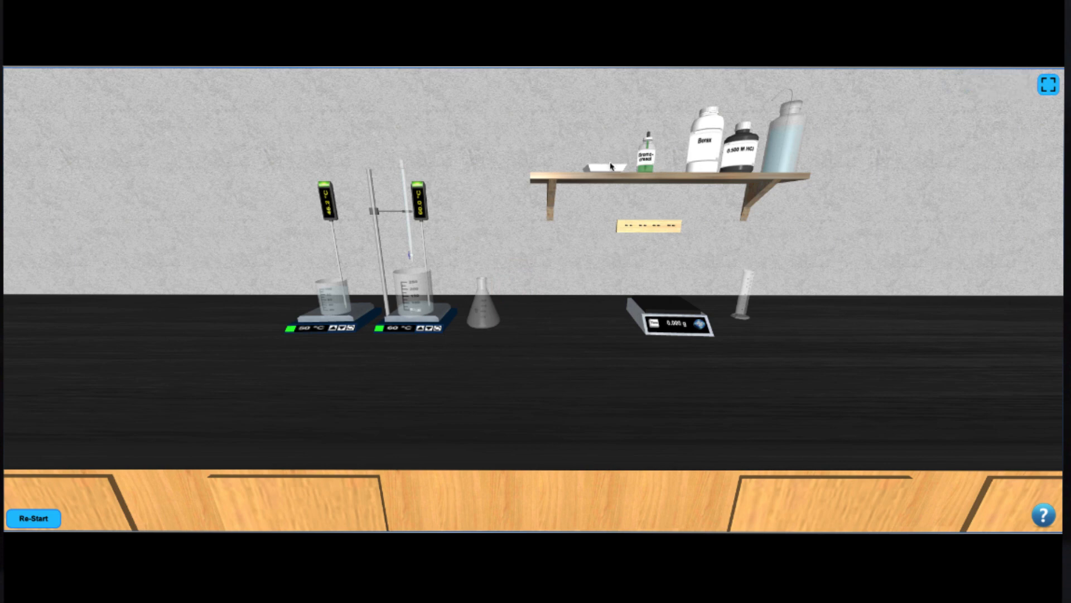
# - Tare the balance with the boat and weigh about 0.04 g more borax into it
pyautogui.click(485, 311)
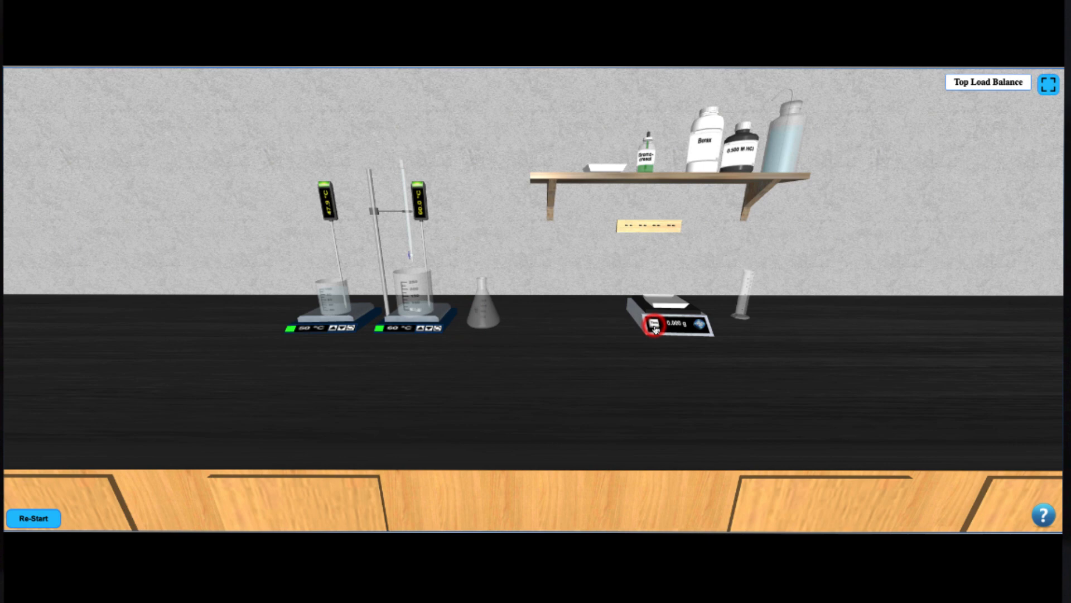
pyautogui.click(706, 136)
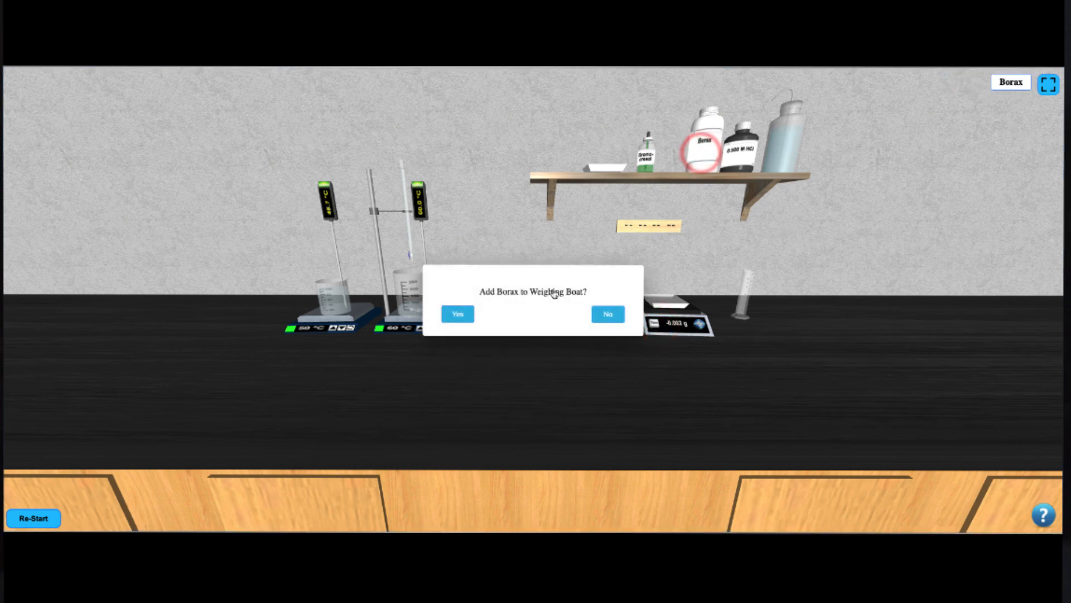
pyautogui.click(458, 313)
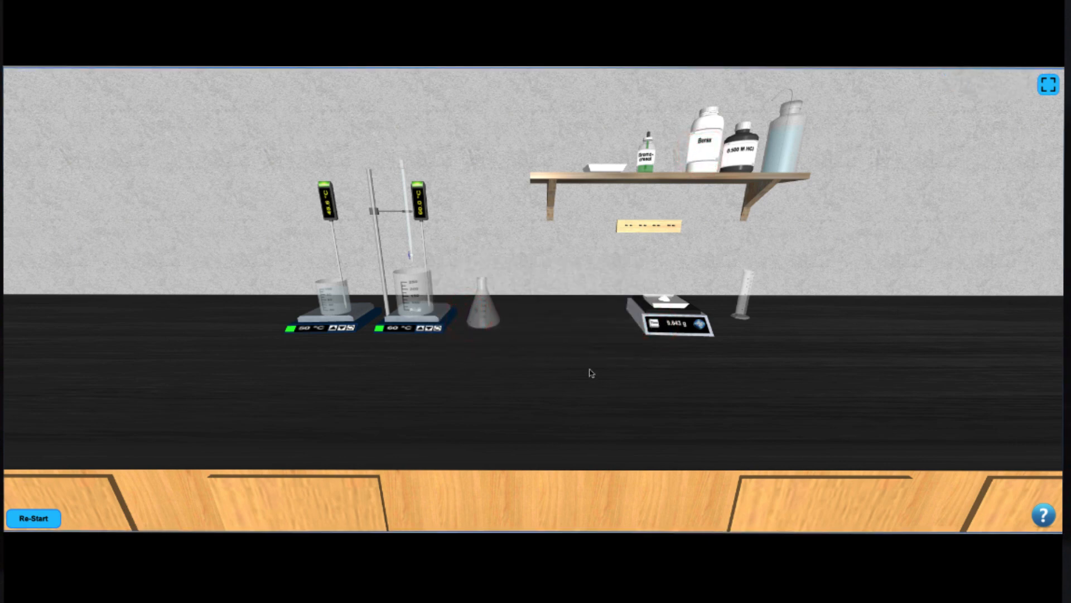
pyautogui.click(668, 299)
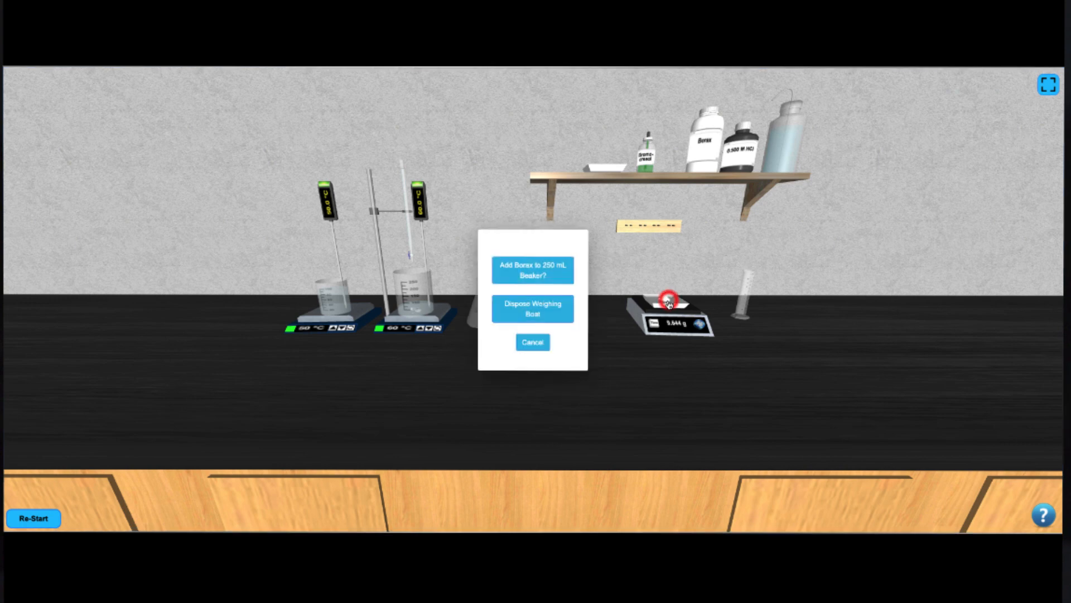
# - Pour the weighed borax into the 250 mL beaker and bring up the beaker's actions
pyautogui.click(533, 268)
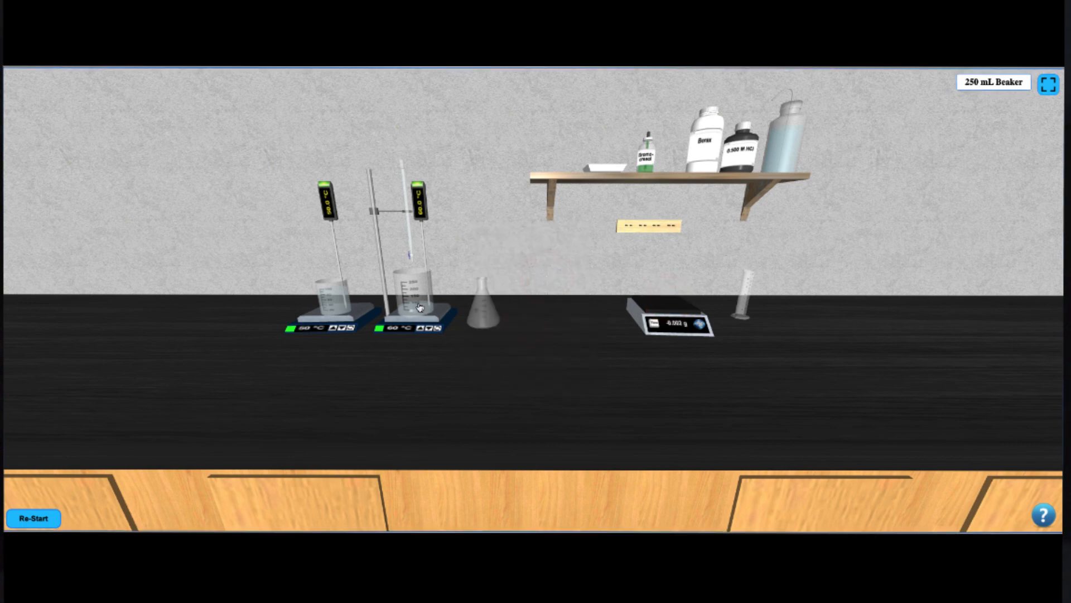
pyautogui.click(415, 302)
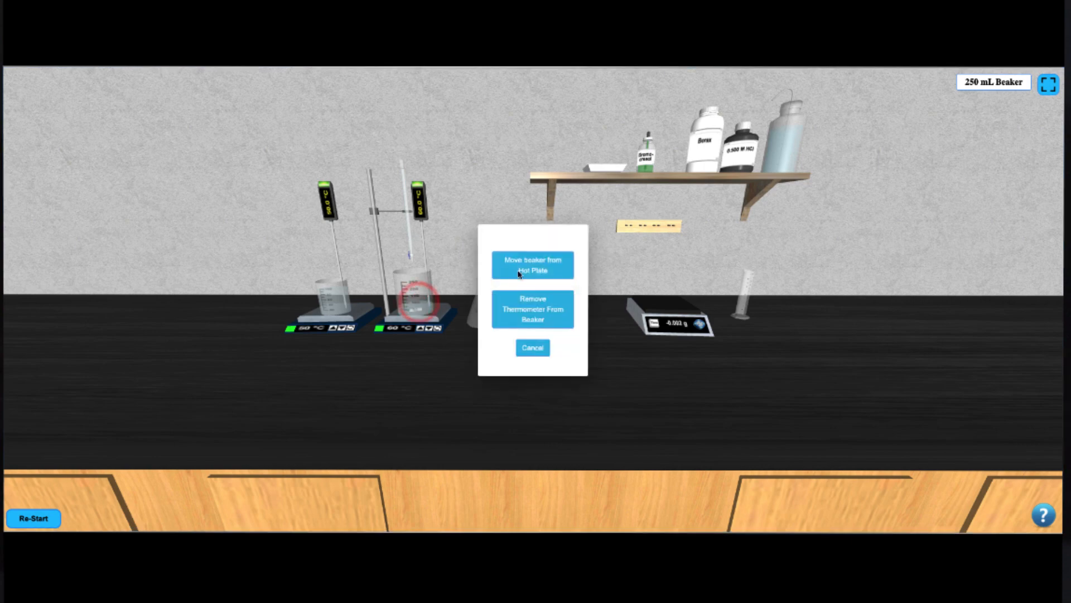
pyautogui.click(532, 264)
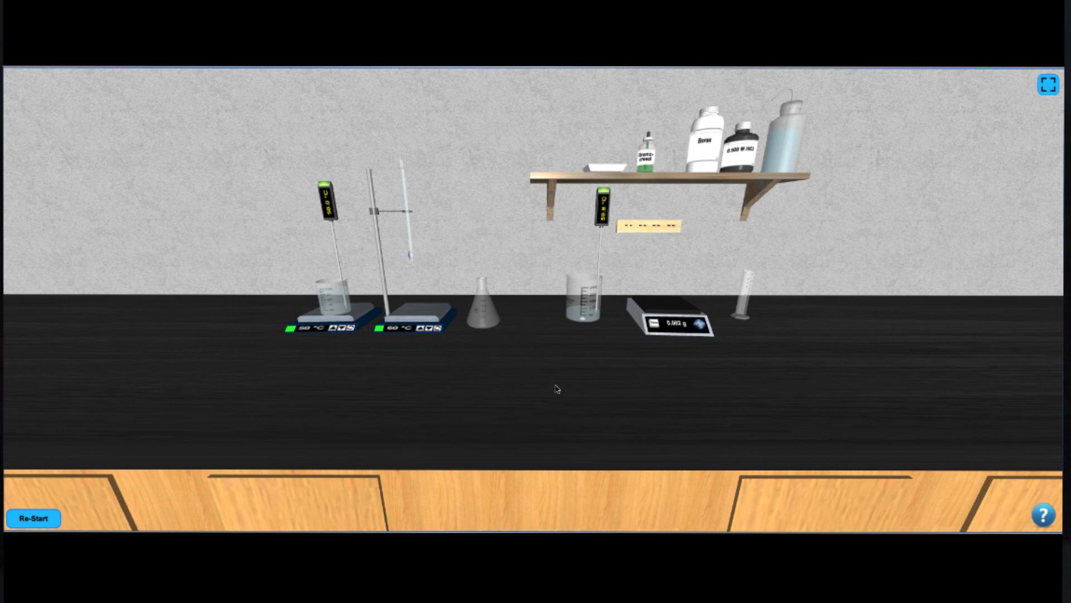
# - Take the 250 mL beaker off the hot plate and measure 5 mL of solution into the graduated cylinder
pyautogui.click(583, 303)
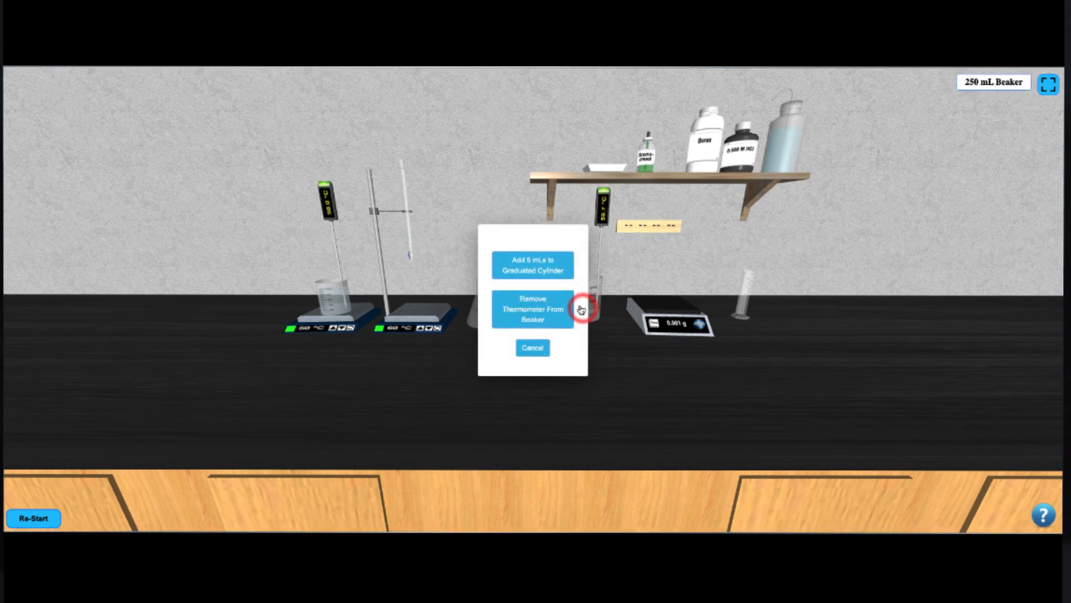
pyautogui.click(532, 309)
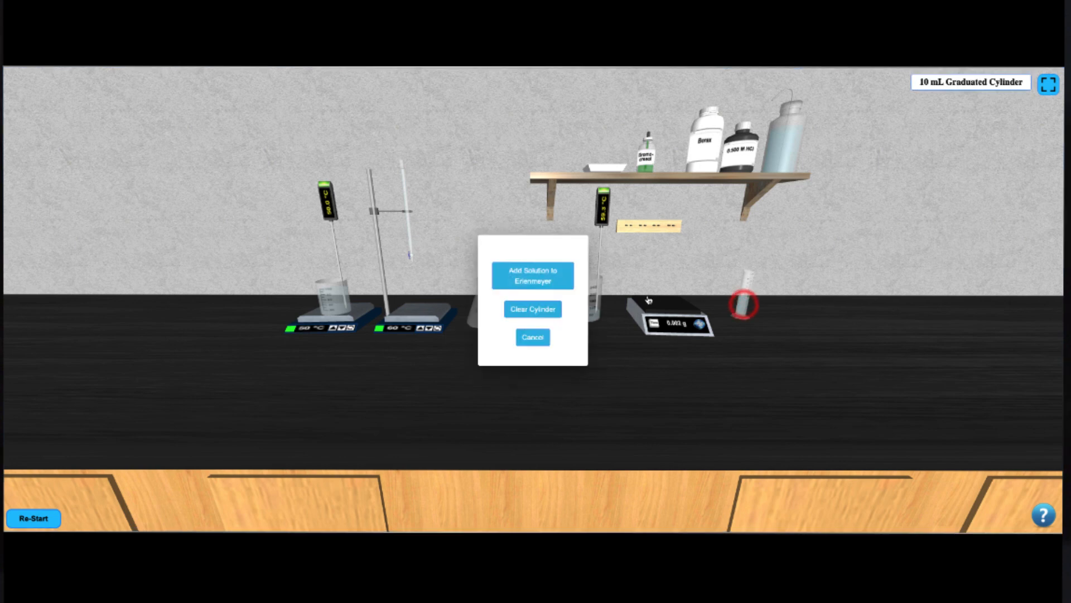
pyautogui.click(533, 276)
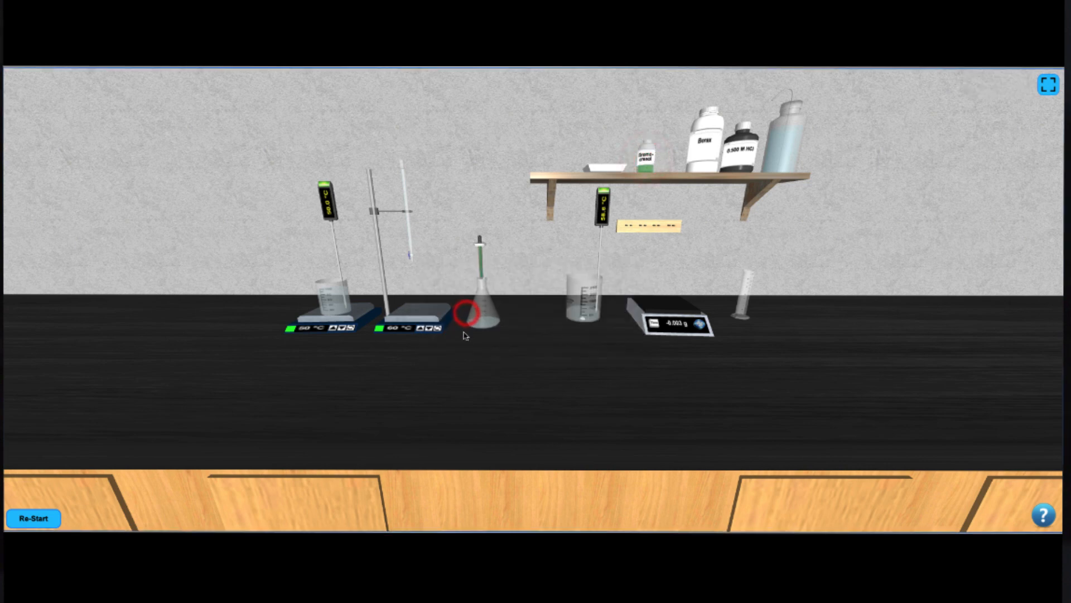
# - Transfer the 5 mL sample to the Erlenmeyer, add bromocresol indicator, and set the flask under the burette
pyautogui.click(480, 242)
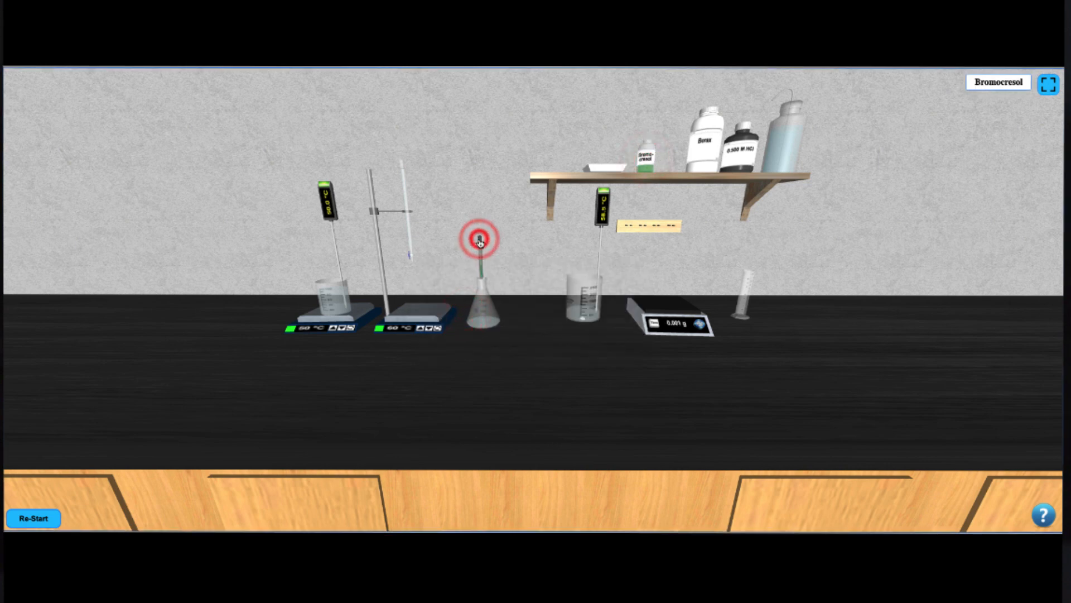
pyautogui.click(479, 241)
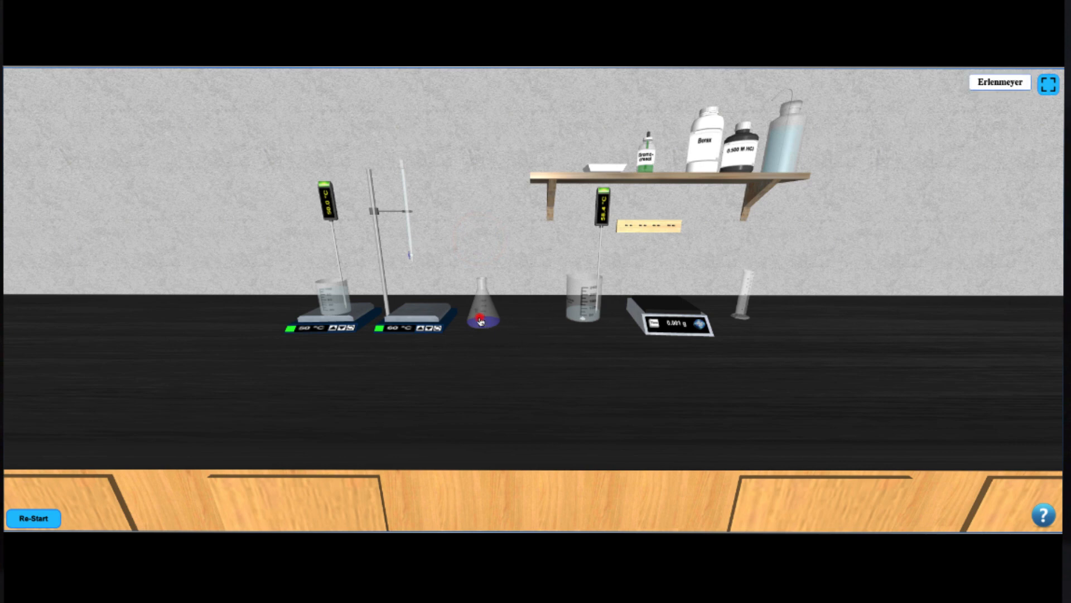
pyautogui.moveTo(482, 318); pyautogui.dragTo(408, 297)
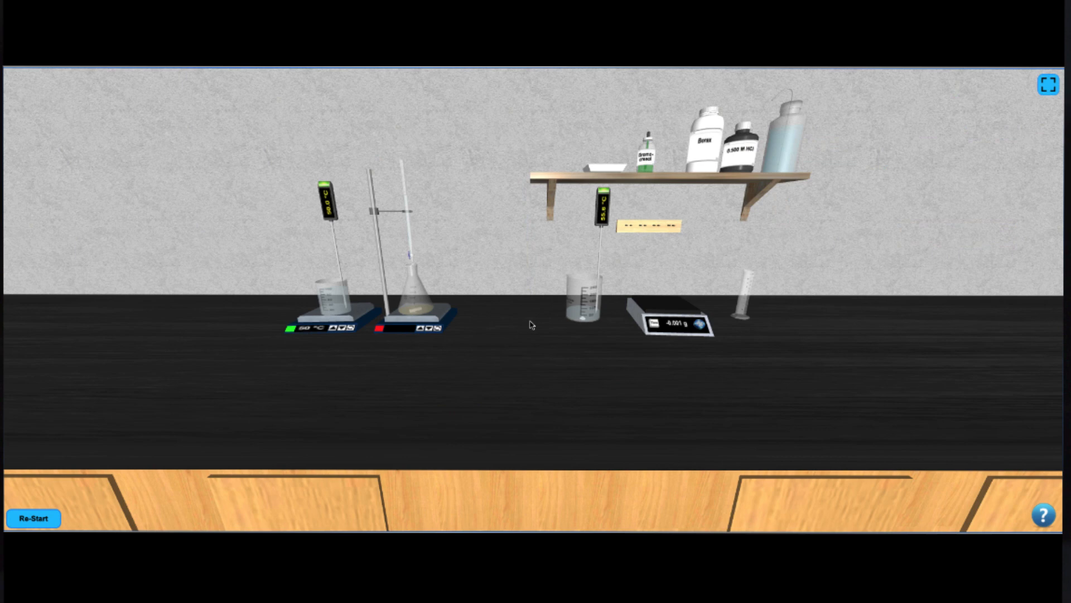
# - Move the Erlenmeyer flask off the hot plate onto the bench and choose an option for the 100 mL beaker
pyautogui.click(403, 198)
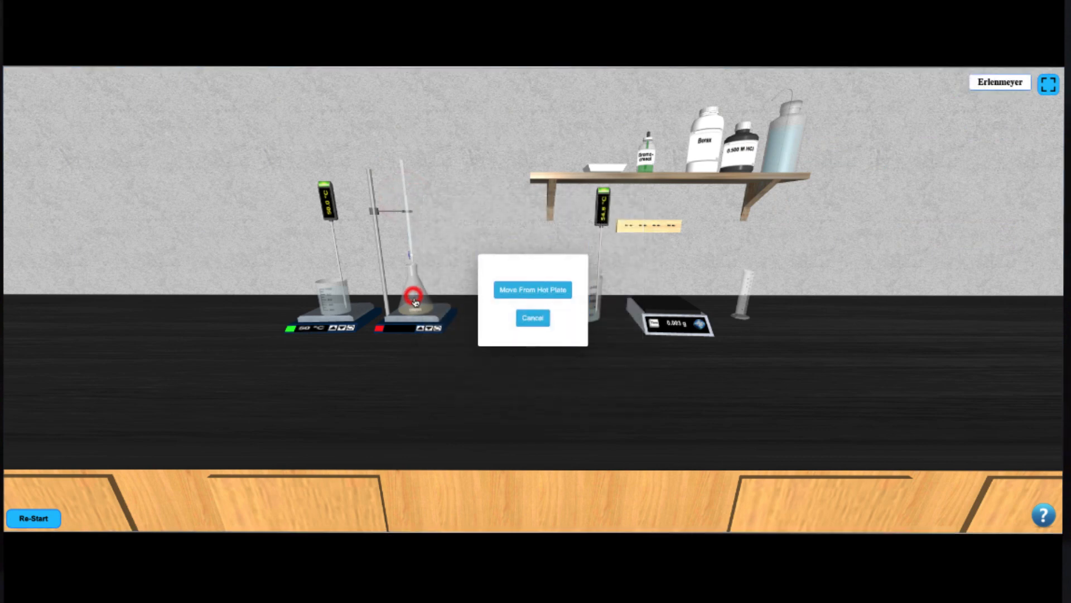
pyautogui.click(533, 290)
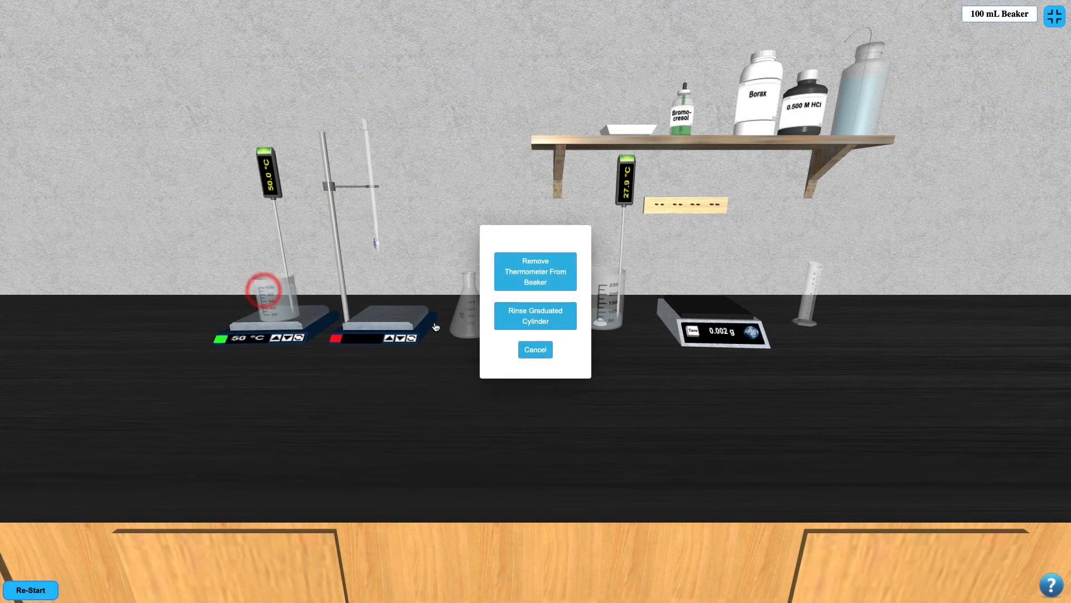
pyautogui.click(535, 271)
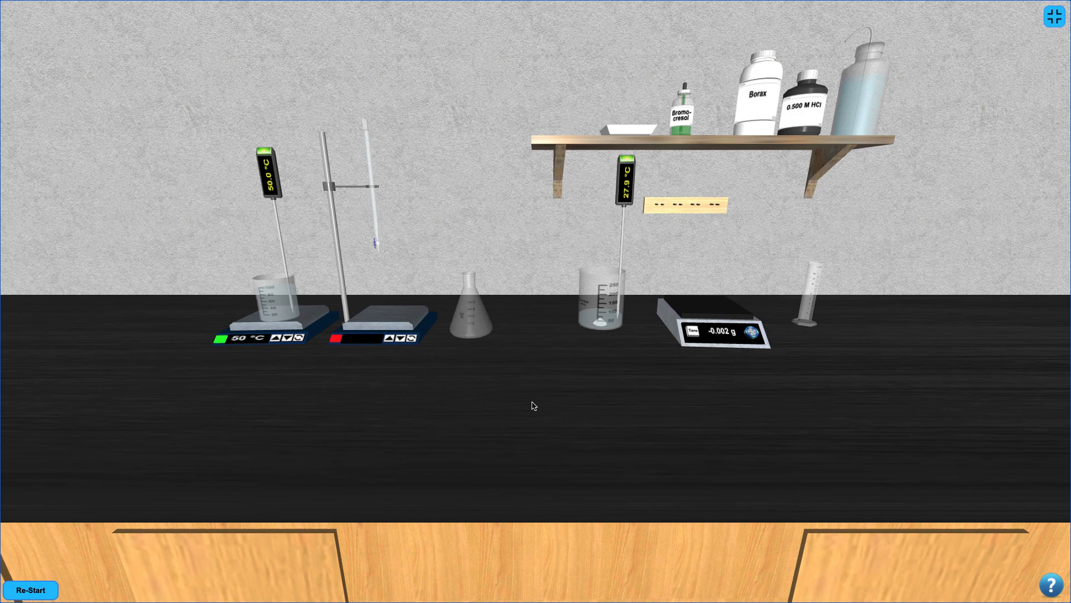
# - Fill the burette with 0.500 M HCl and bring up the graduated cylinder's solution actions
pyautogui.click(803, 106)
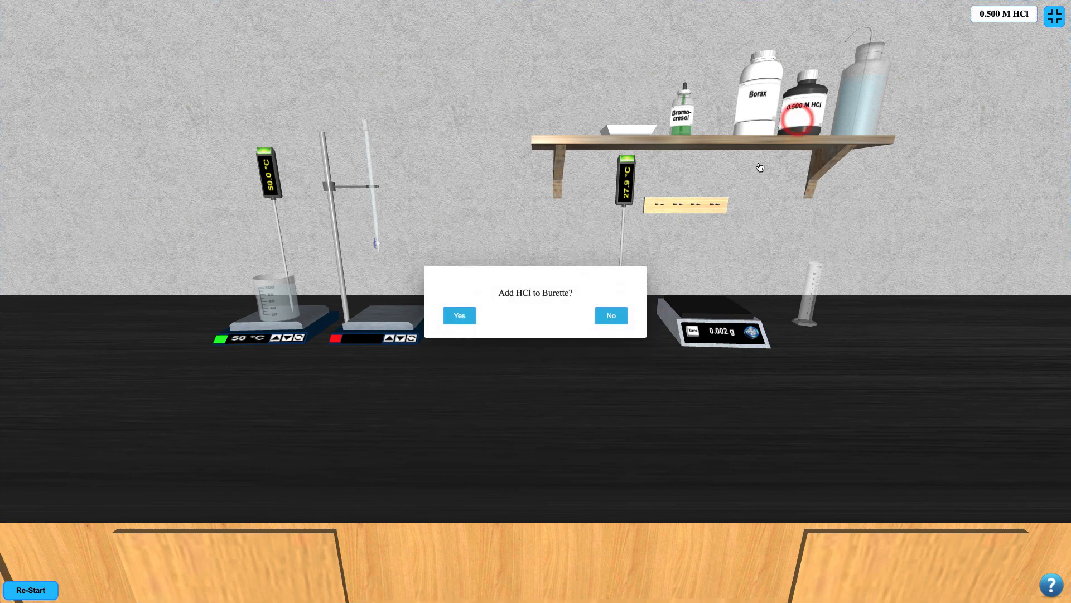
pyautogui.click(610, 315)
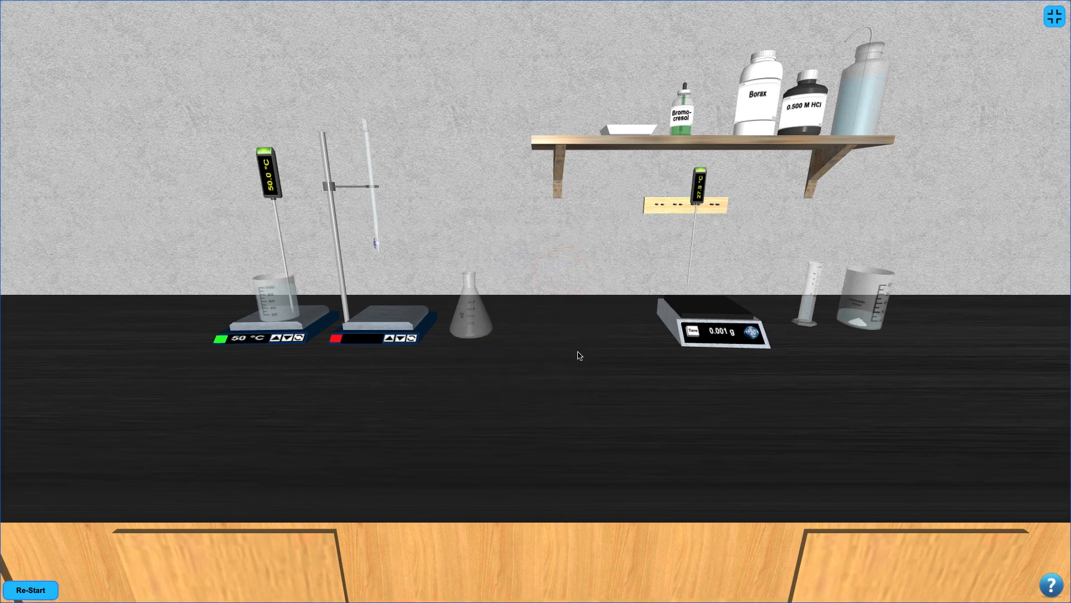
pyautogui.click(804, 301)
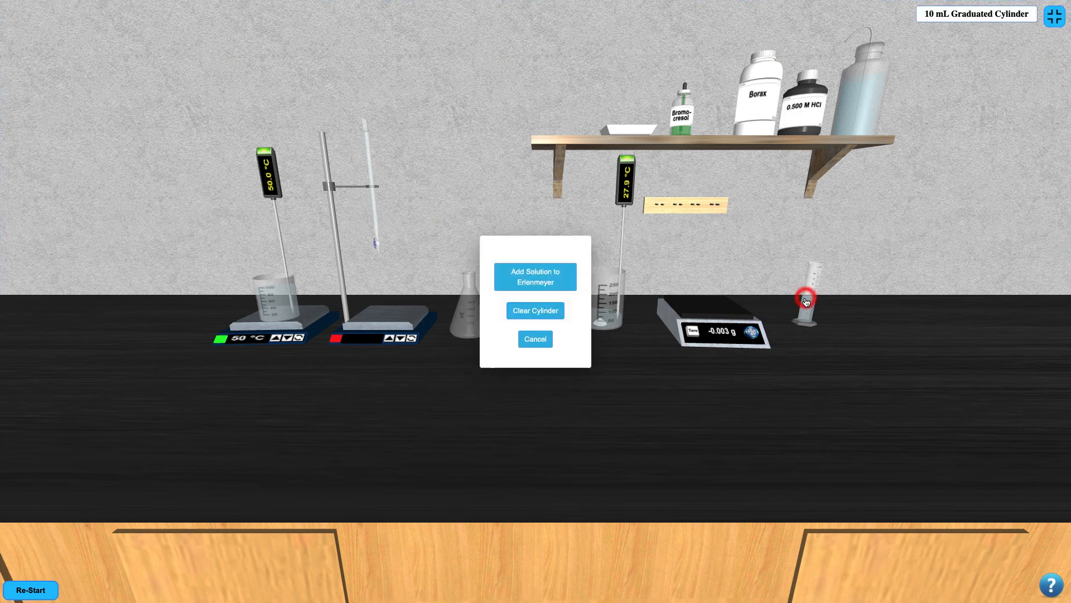